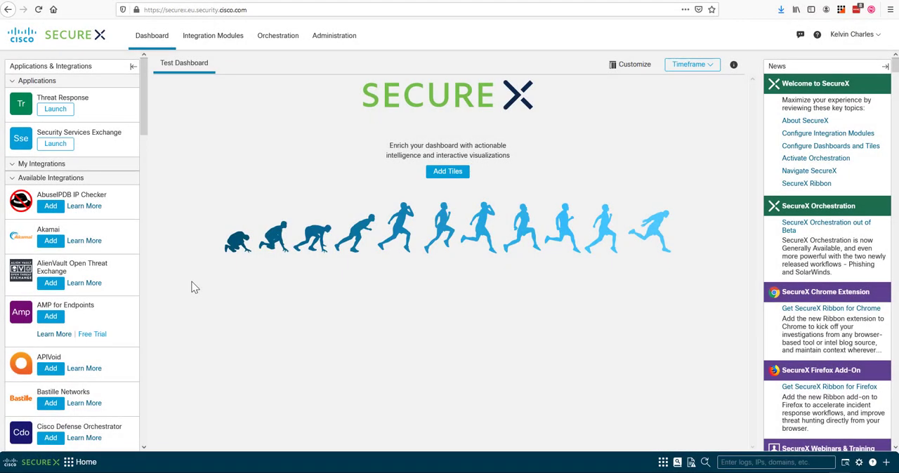
mouse_move(714, 424)
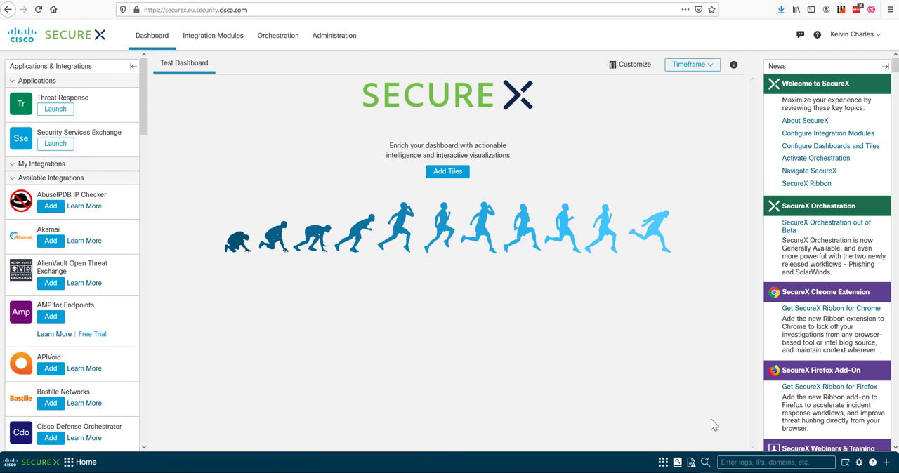
- Create a read-only API credential with application name Secure-X
left_click(50, 316)
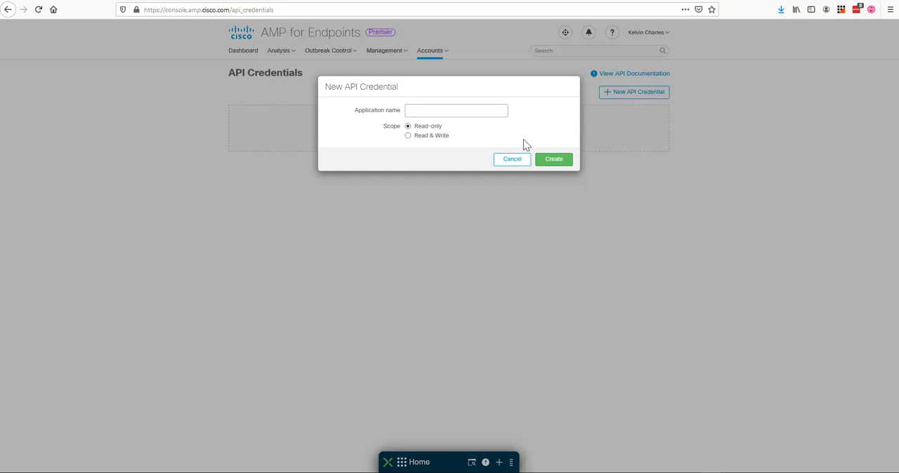
type("Secure-X")
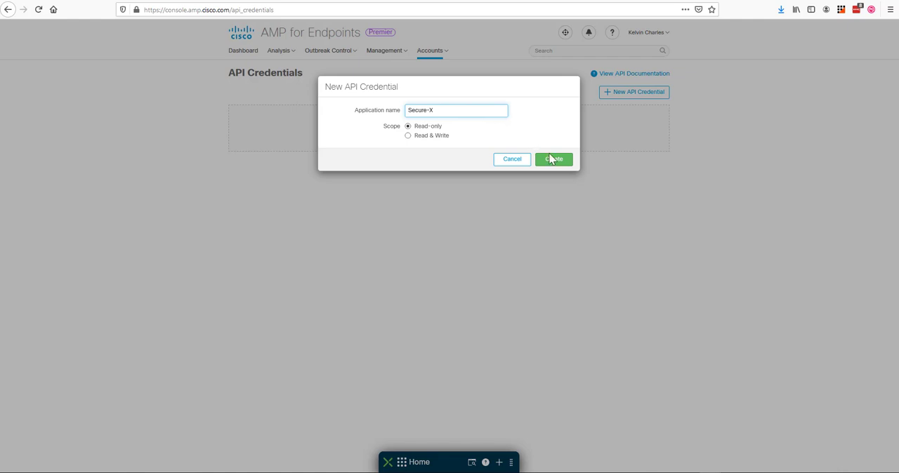
left_click(553, 159)
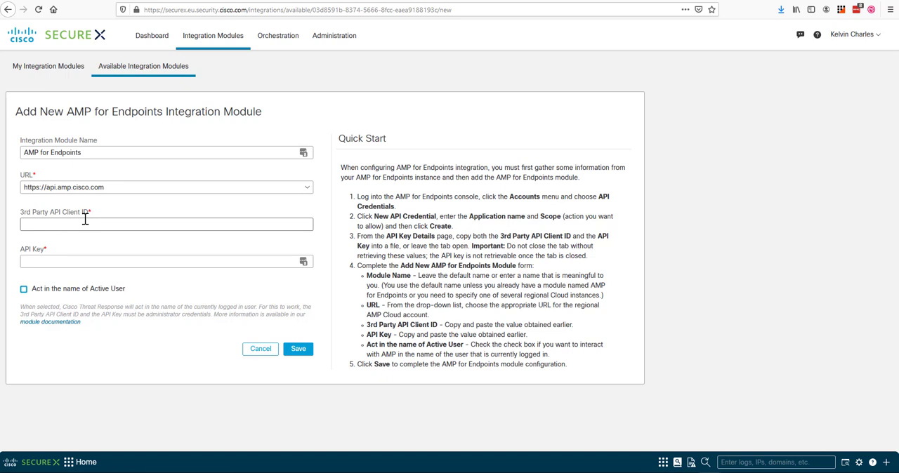
- Enter the AMP client ID and enable Act in the name of Active User
left_click(23, 289)
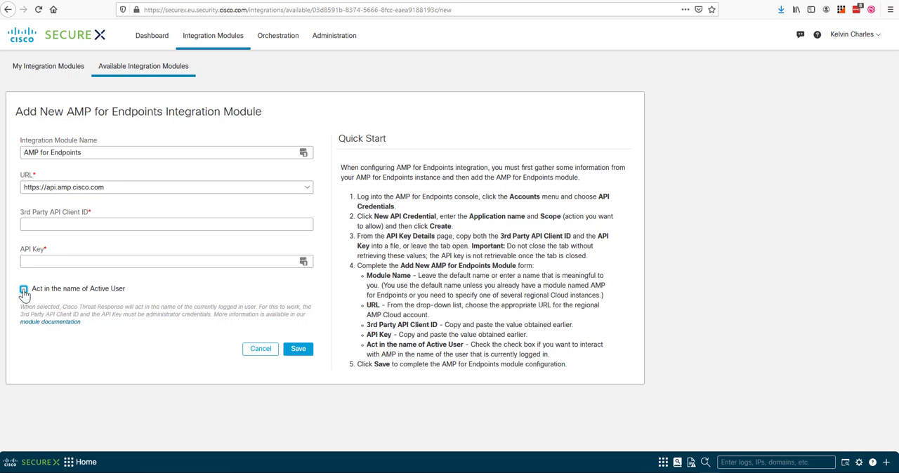
left_click(23, 289)
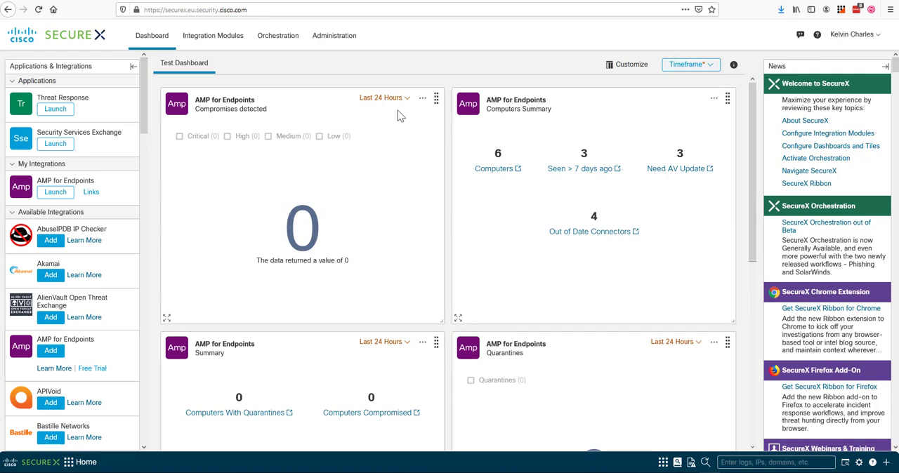
- Switch the dashboard timeframe to Maximum Available Interval, showing 30-day compromise data
left_click(384, 98)
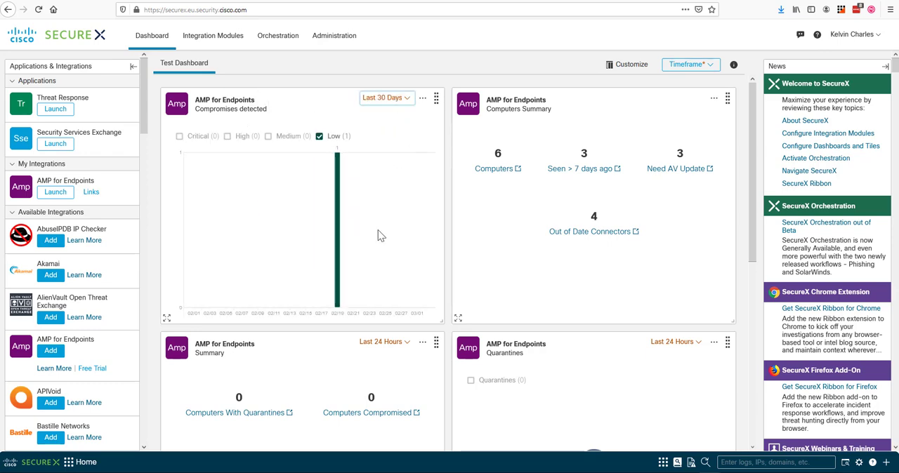
left_click(692, 64)
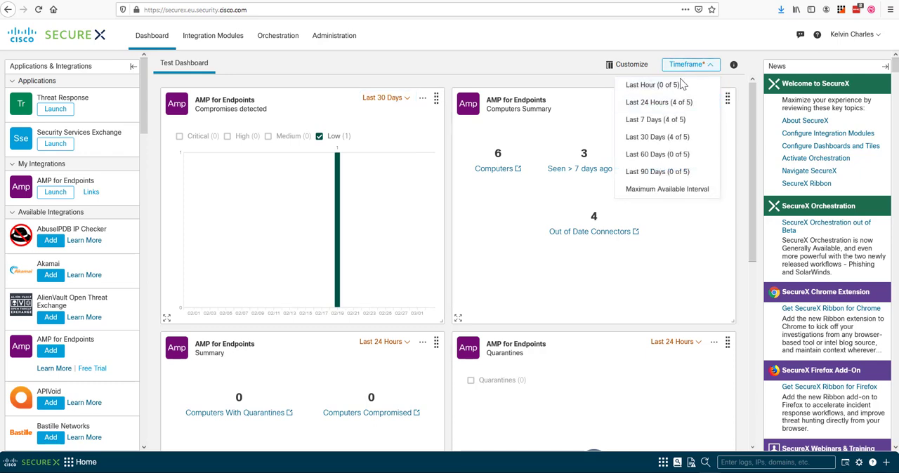
left_click(666, 188)
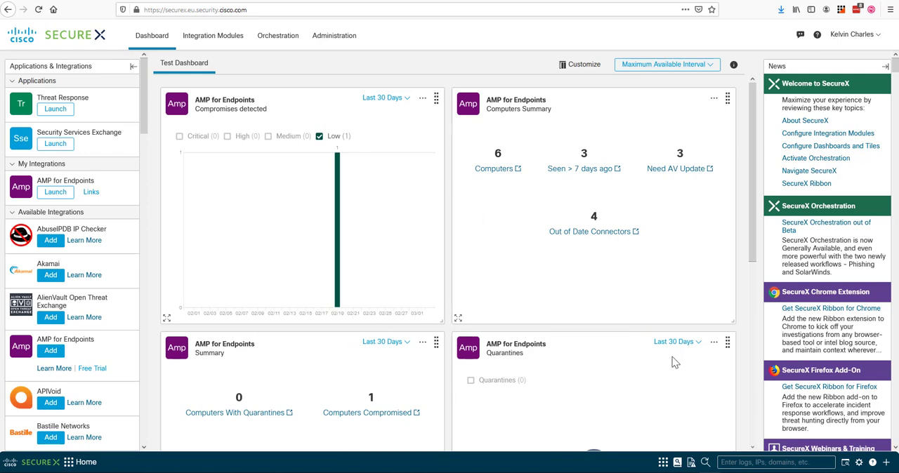
mouse_move(239, 211)
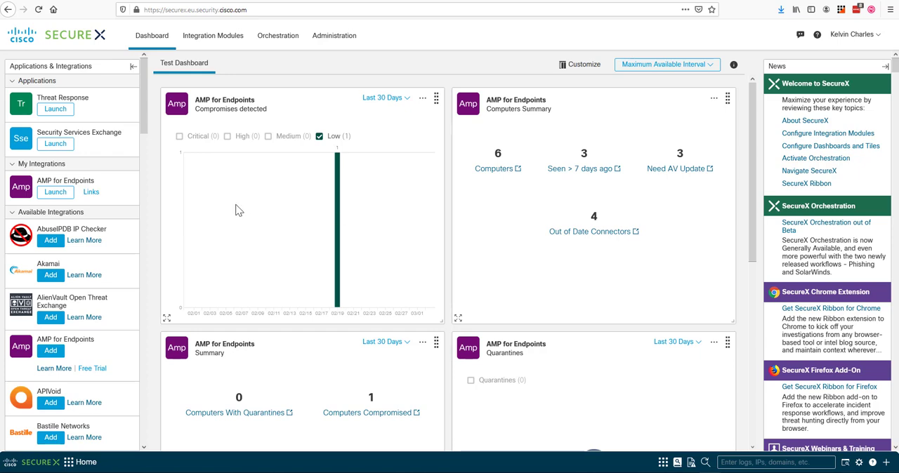